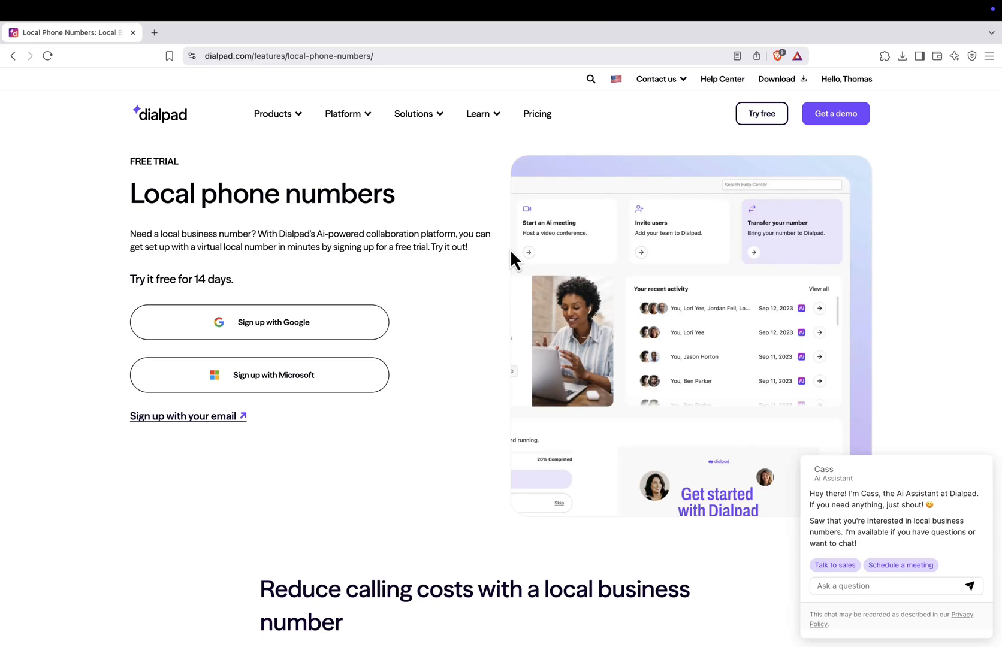
{"action": "mouse_move", "coordinate": [491, 210]}
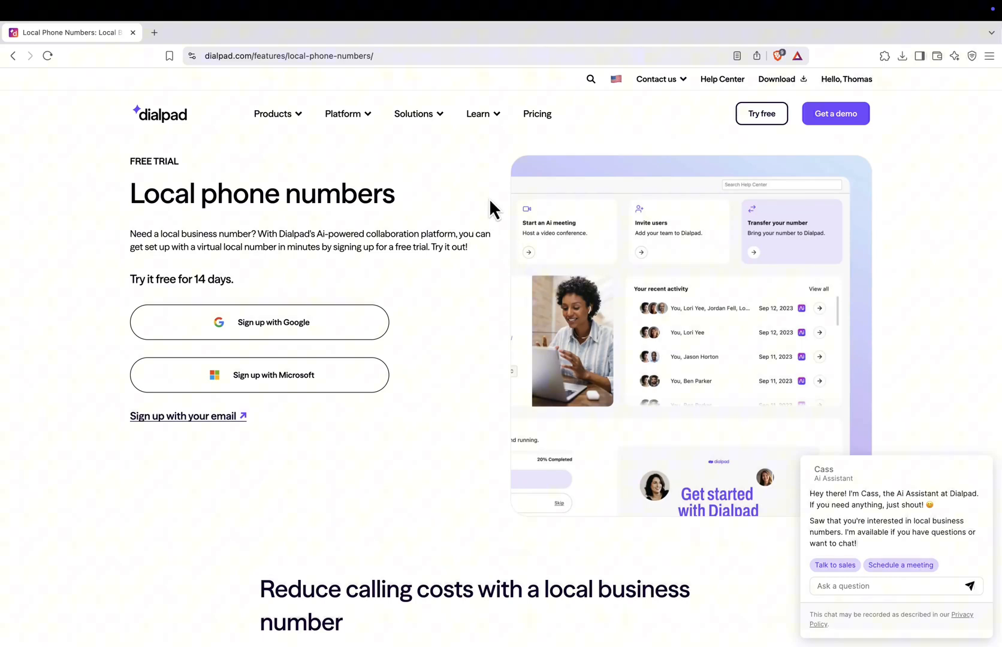
{"action": "mouse_move", "coordinate": [481, 281]}
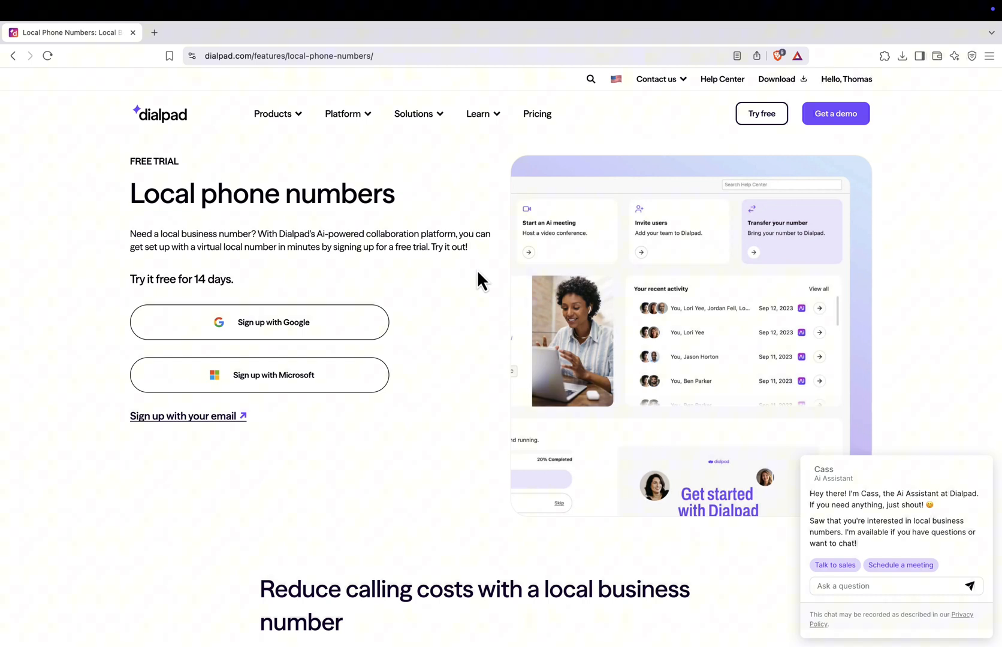
{"action": "mouse_move", "coordinate": [328, 56]}
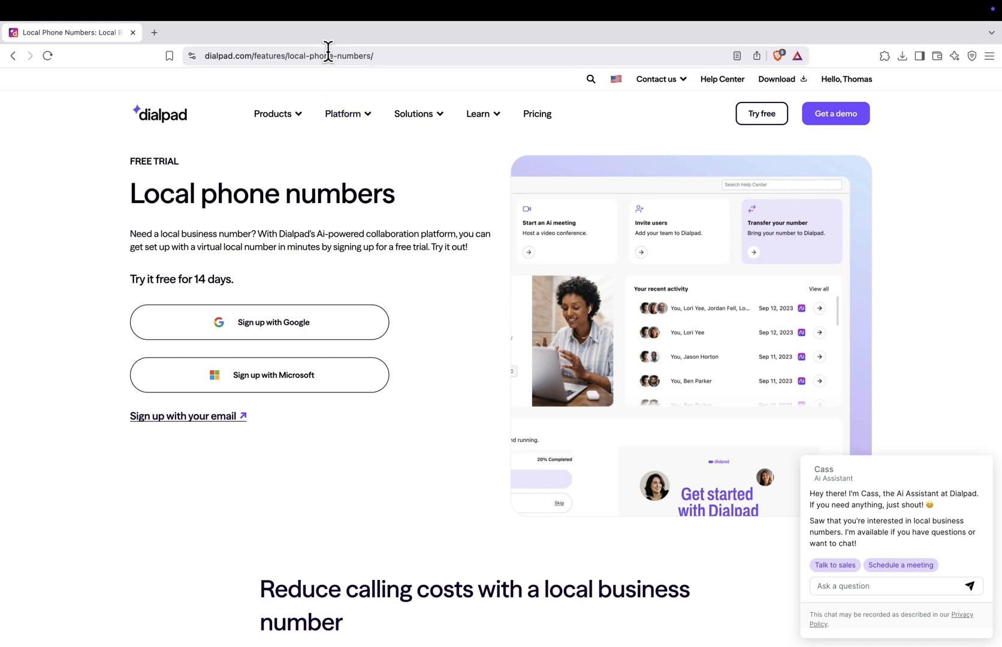
Step: Reload the Dialpad local phone numbers free-trial page from the address bar
{"action": "left_click", "coordinate": [288, 55]}
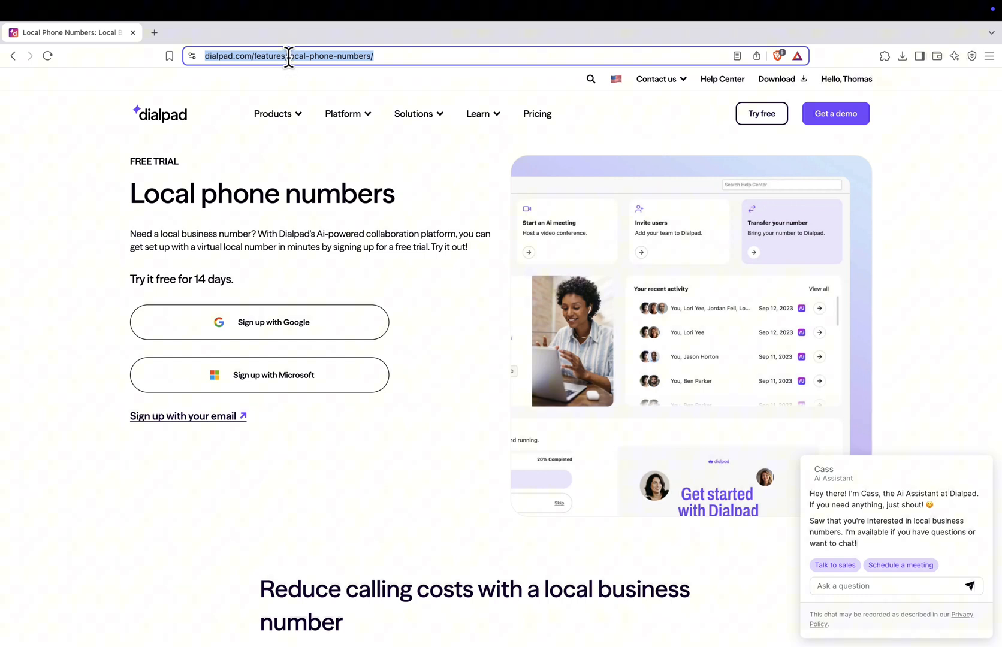
{"action": "key", "text": "Return"}
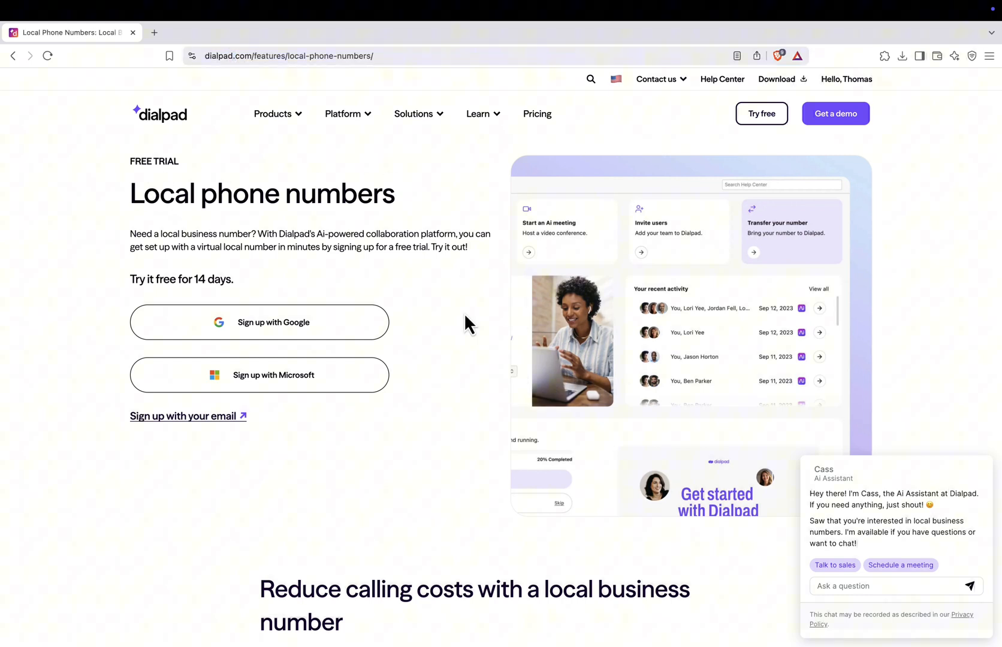
{"action": "mouse_move", "coordinate": [300, 230]}
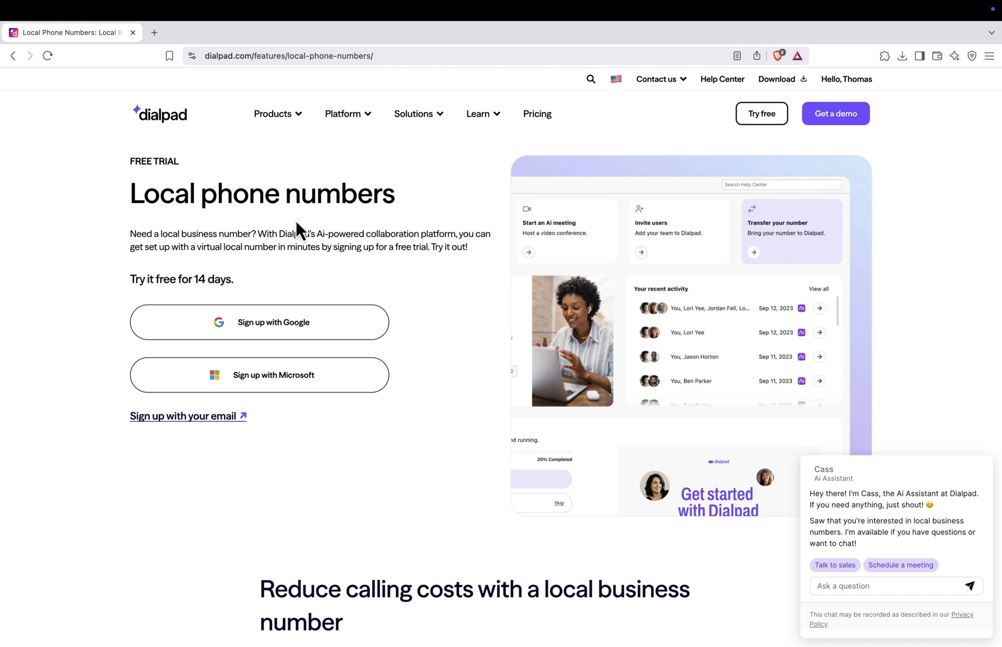
{"action": "mouse_move", "coordinate": [298, 331]}
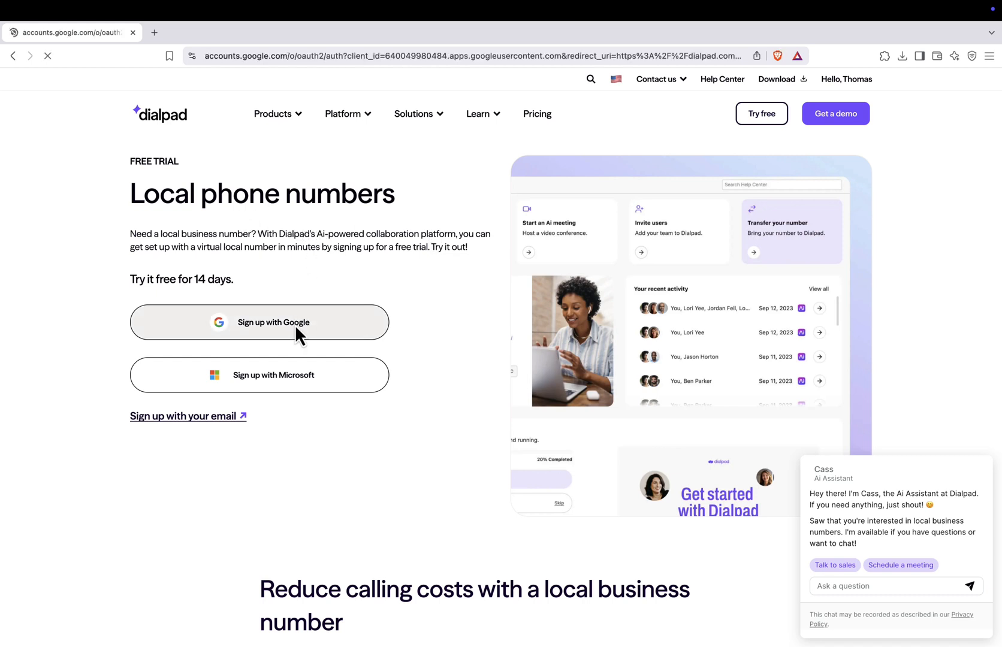
Step: Sign up with Google and approve the Dialpad sign-in
{"action": "left_click", "coordinate": [259, 322]}
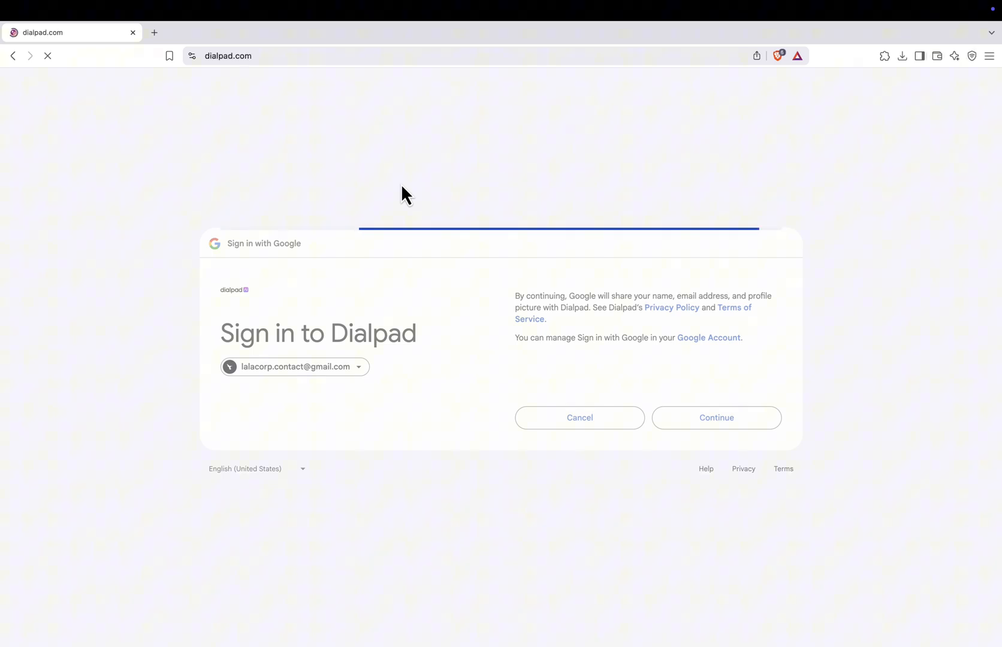
{"action": "left_click", "coordinate": [715, 417]}
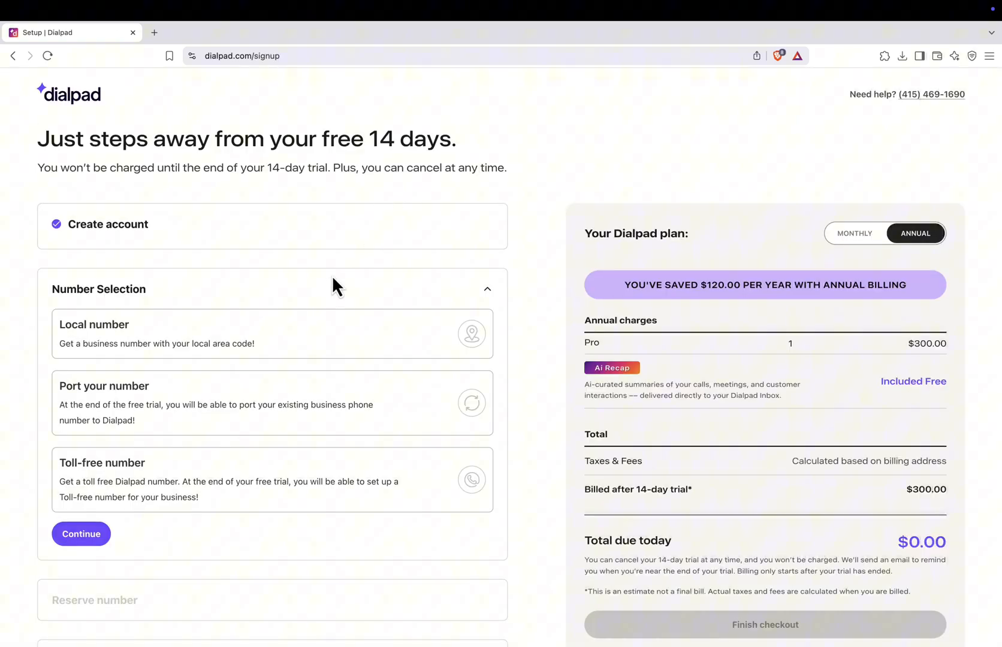
{"action": "mouse_move", "coordinate": [240, 344]}
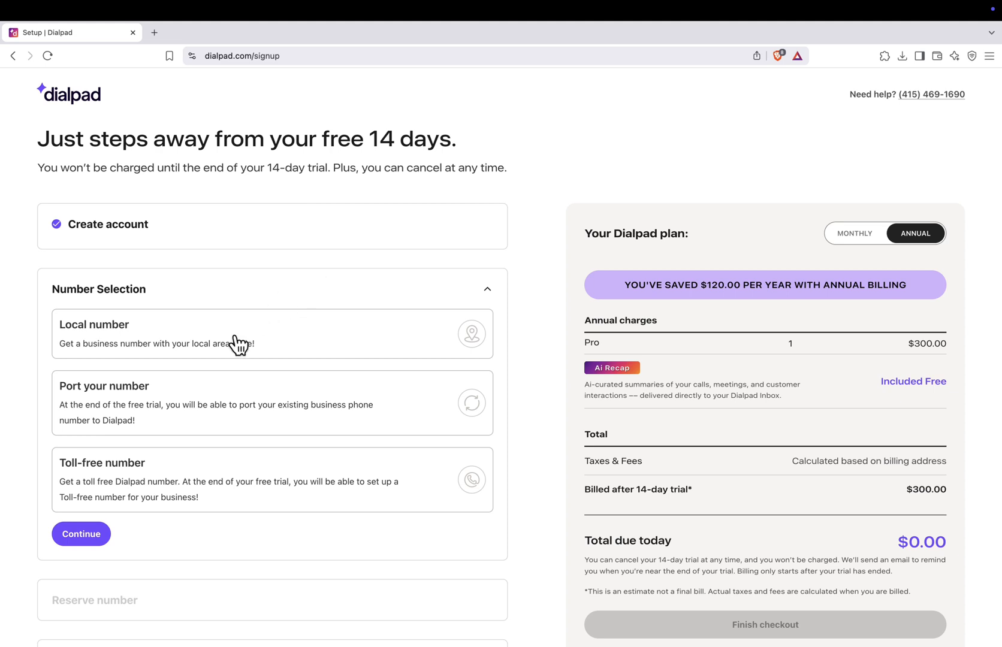
{"action": "left_click", "coordinate": [256, 334]}
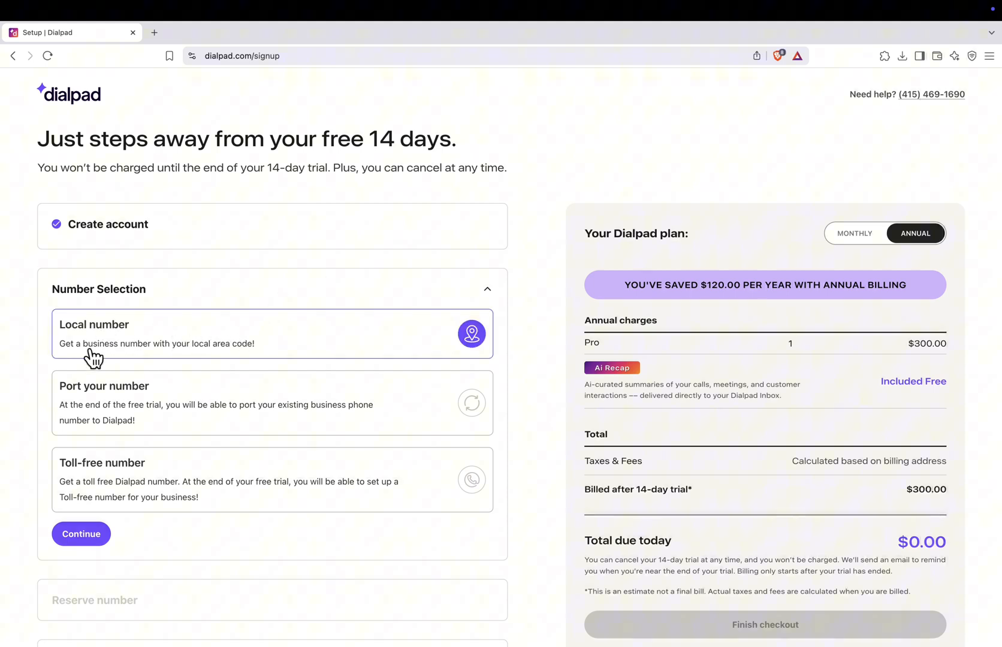
{"action": "left_click", "coordinate": [80, 533]}
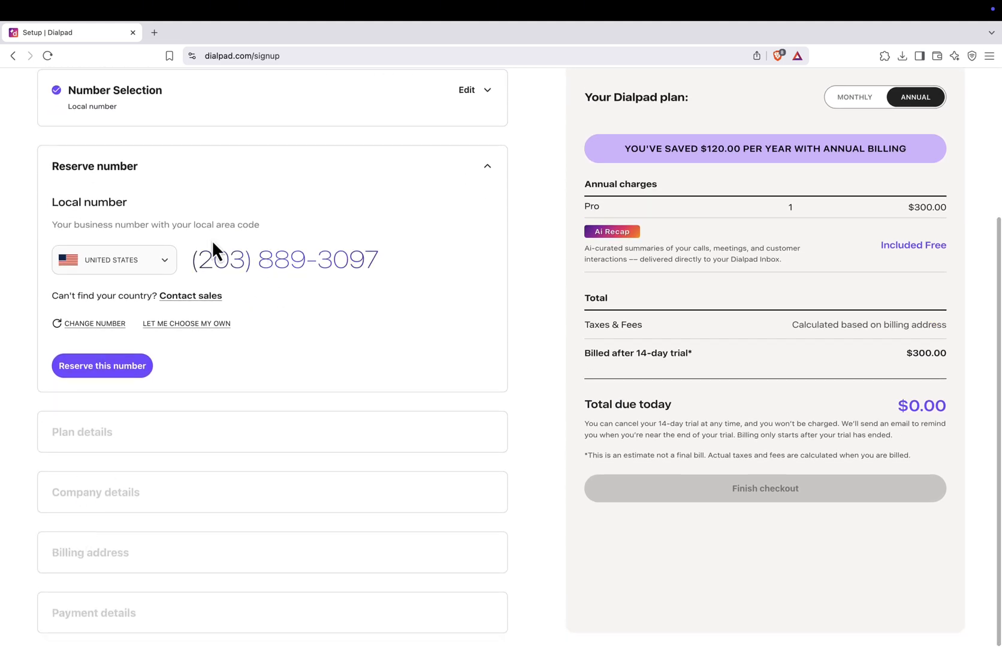
{"action": "mouse_move", "coordinate": [139, 269]}
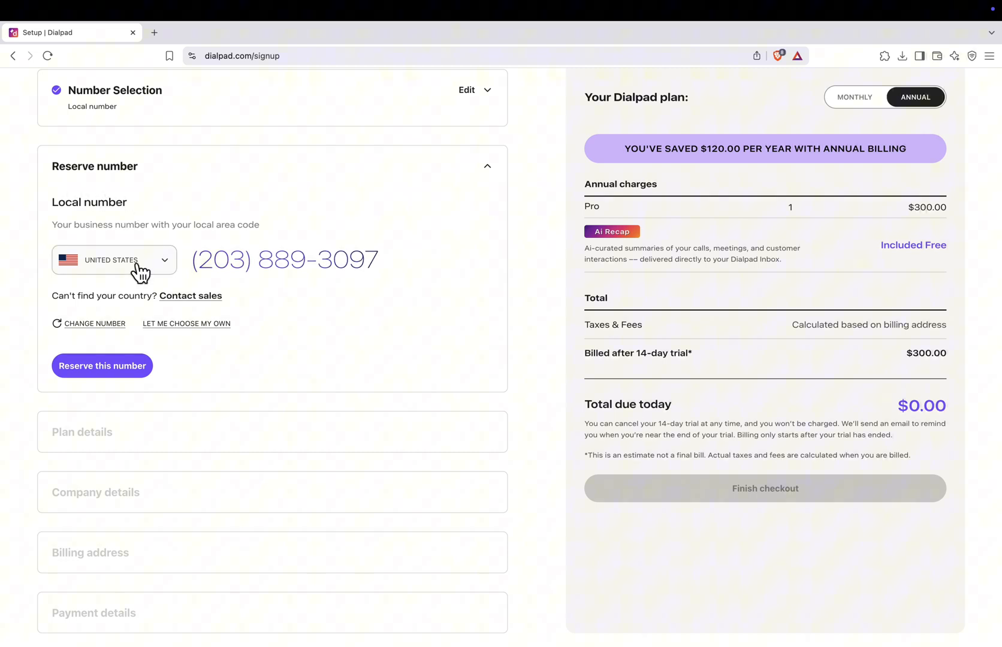
{"action": "left_click", "coordinate": [114, 260]}
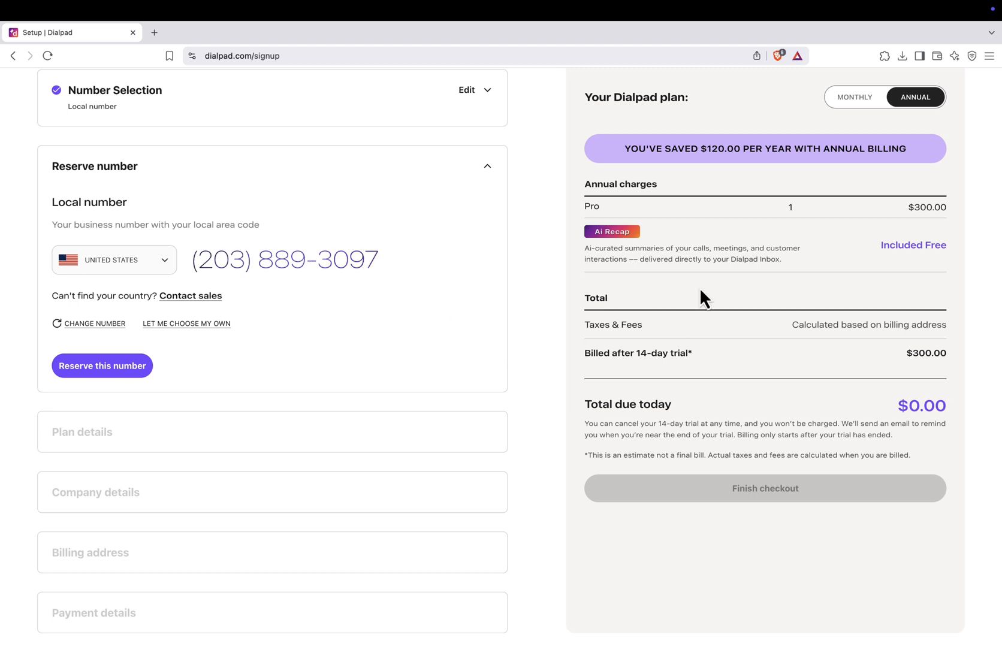
{"action": "mouse_move", "coordinate": [893, 406]}
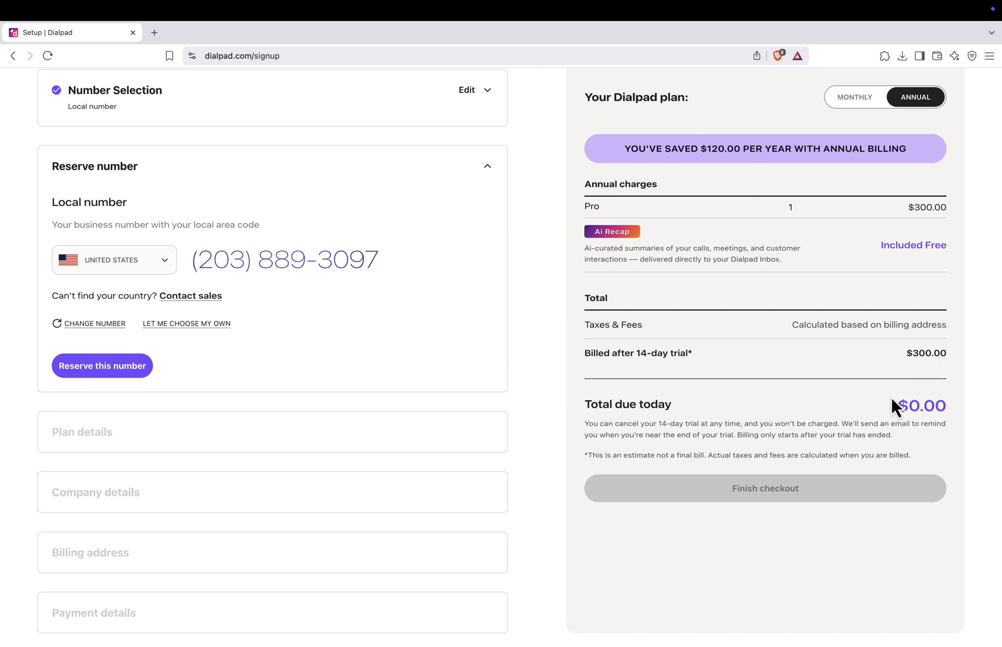
{"action": "mouse_move", "coordinate": [794, 301]}
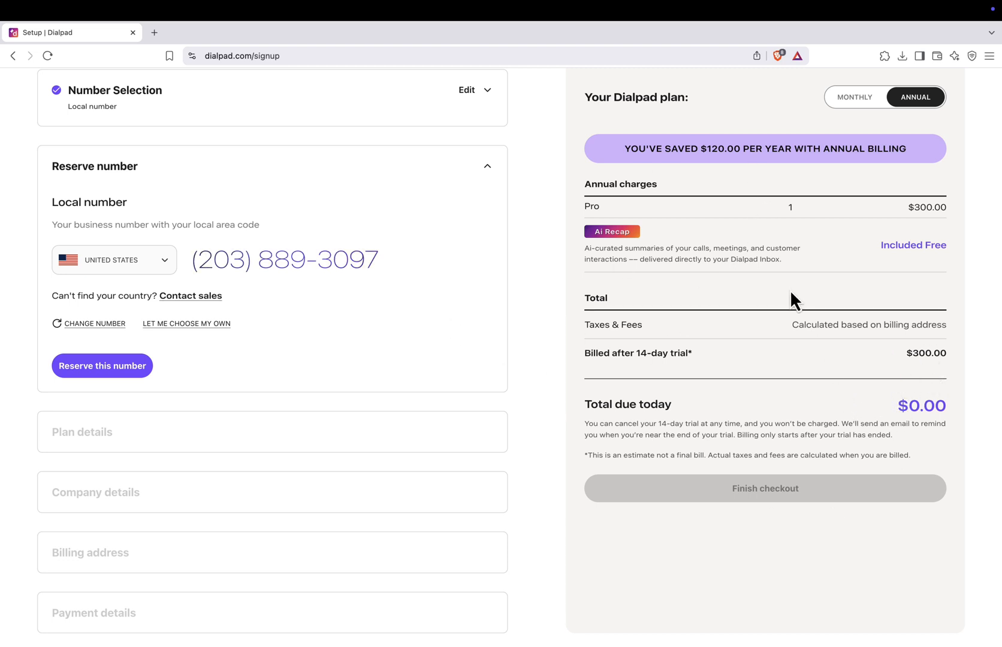
{"action": "mouse_move", "coordinate": [900, 401]}
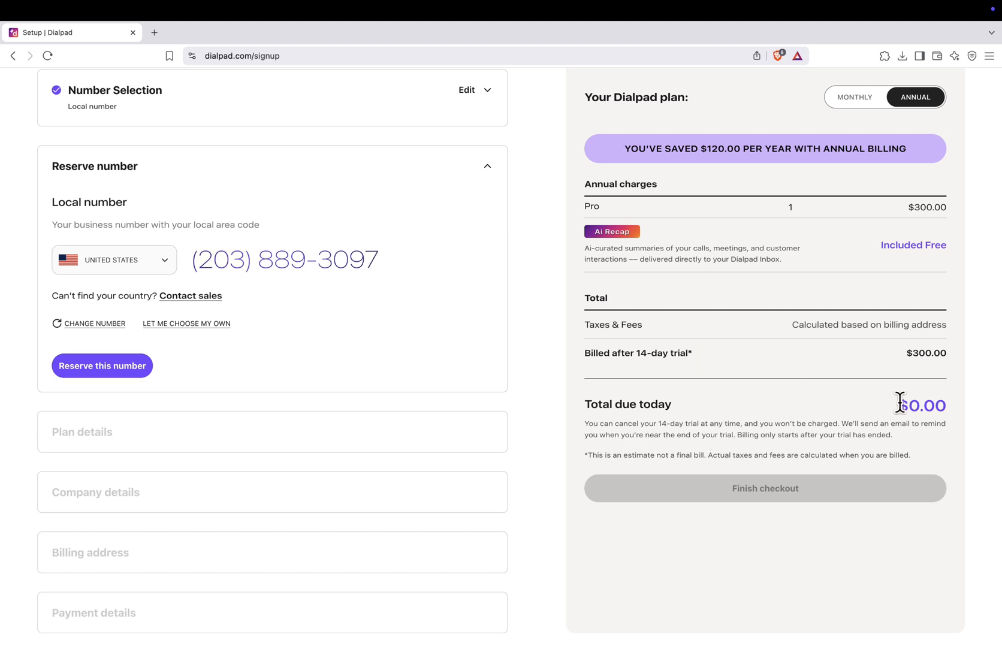
{"action": "mouse_move", "coordinate": [823, 409]}
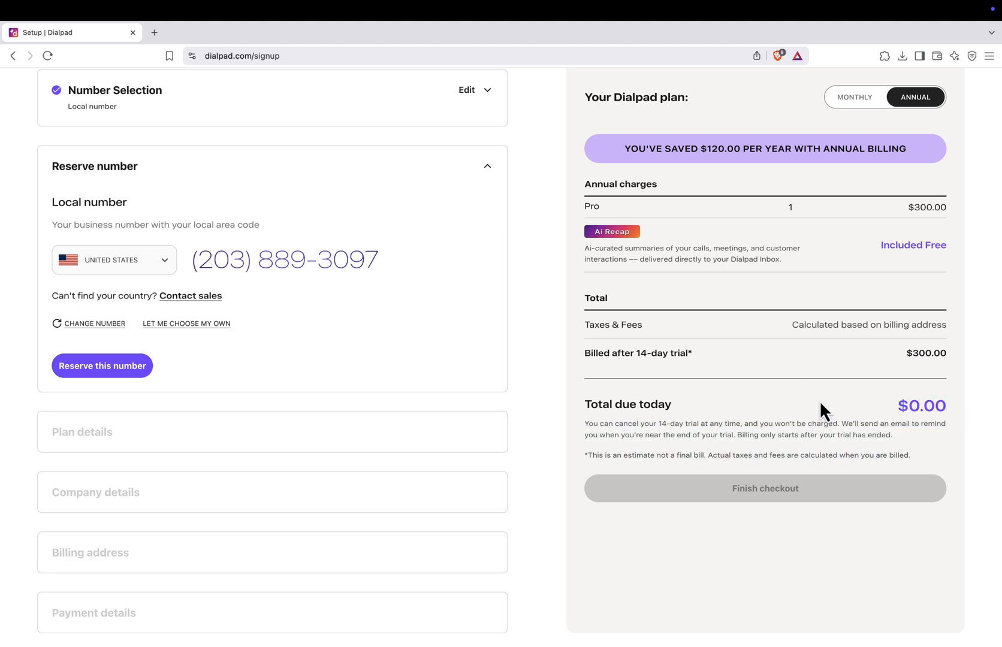
{"action": "left_click", "coordinate": [102, 366]}
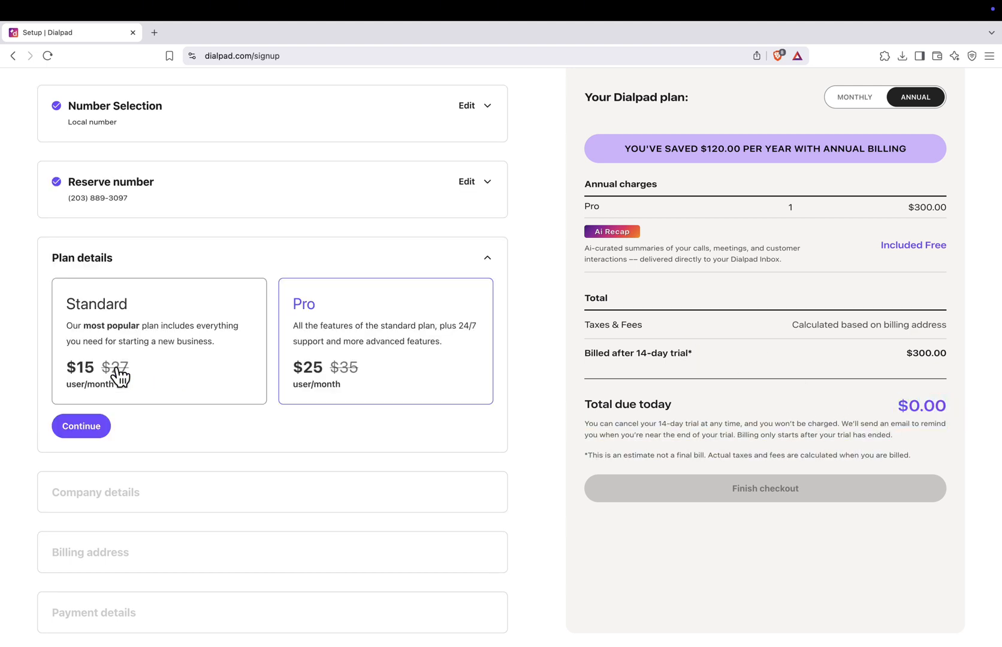
{"action": "left_click", "coordinate": [158, 341]}
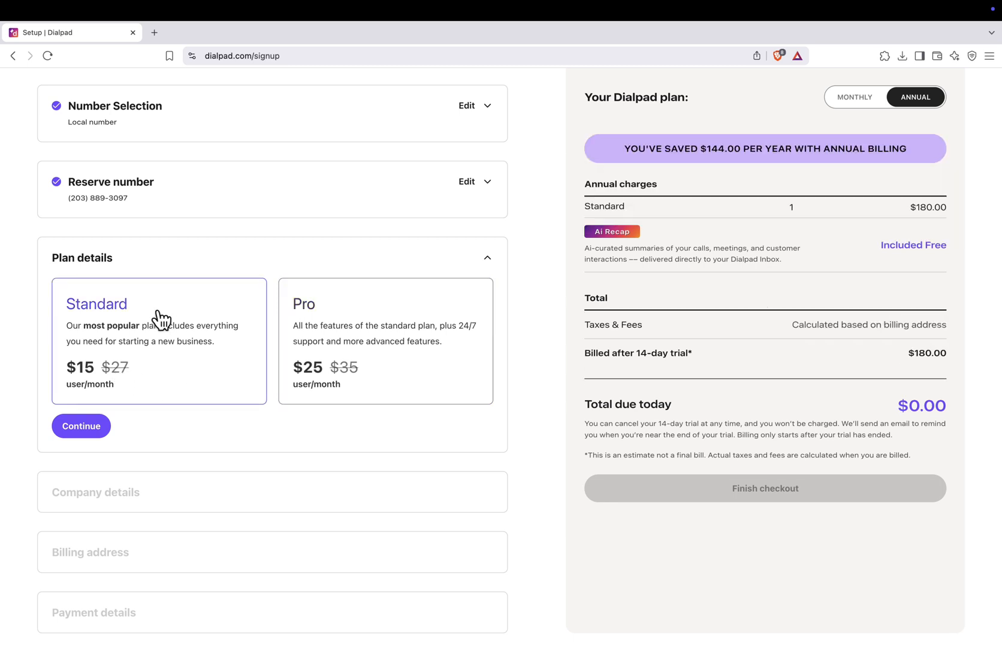
{"action": "left_click", "coordinate": [80, 426]}
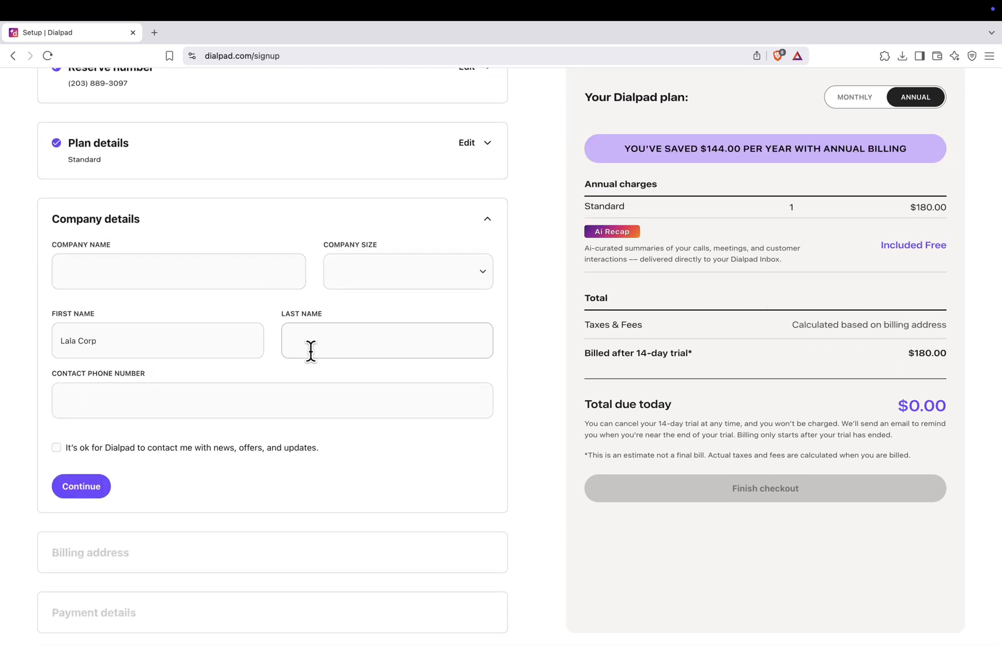
{"action": "scroll", "scroll_direction": "up", "scroll_amount": 3}
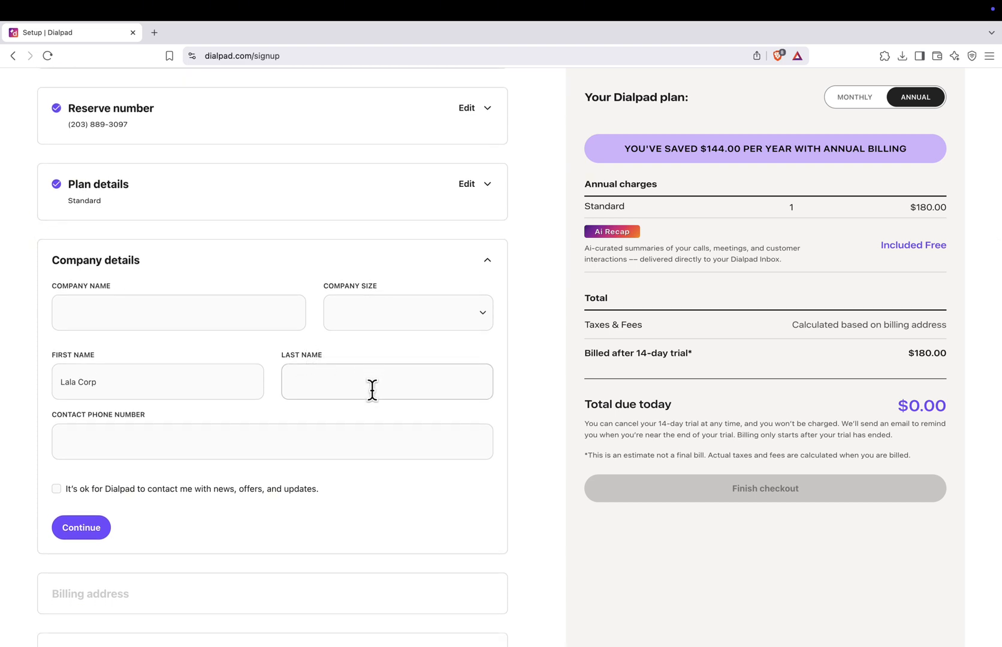
{"action": "mouse_move", "coordinate": [200, 428]}
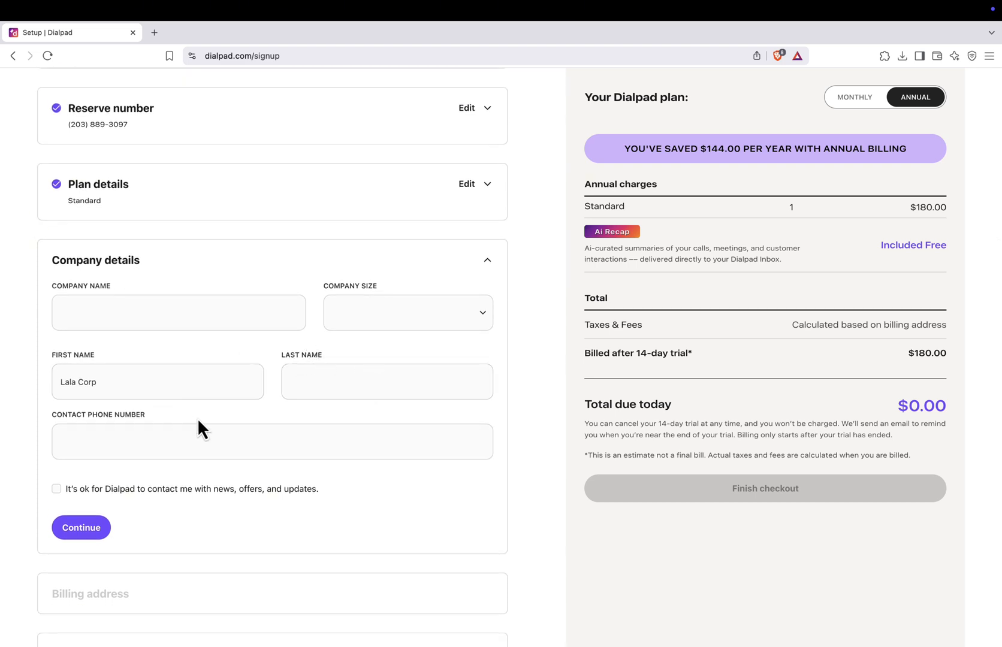
{"action": "mouse_move", "coordinate": [656, 352]}
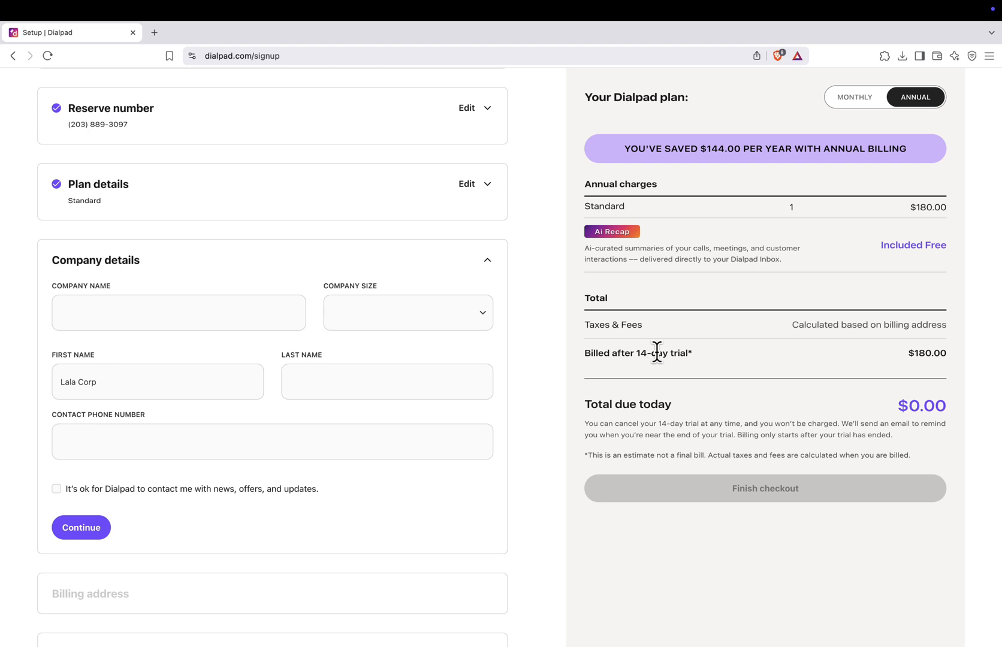
{"action": "mouse_move", "coordinate": [563, 377]}
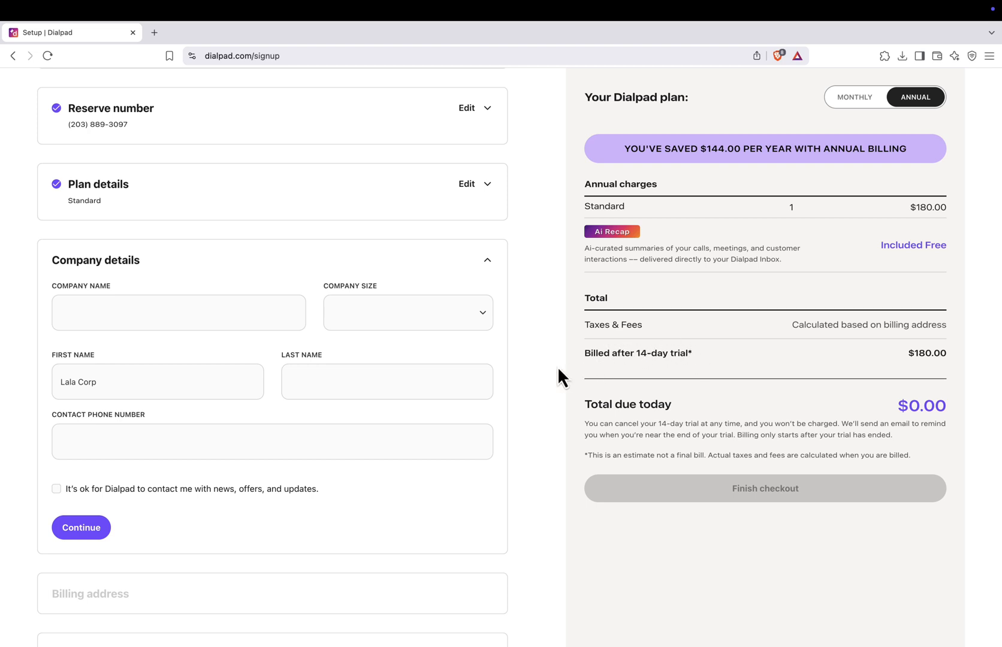
{"action": "scroll", "scroll_direction": "up", "scroll_amount": 3}
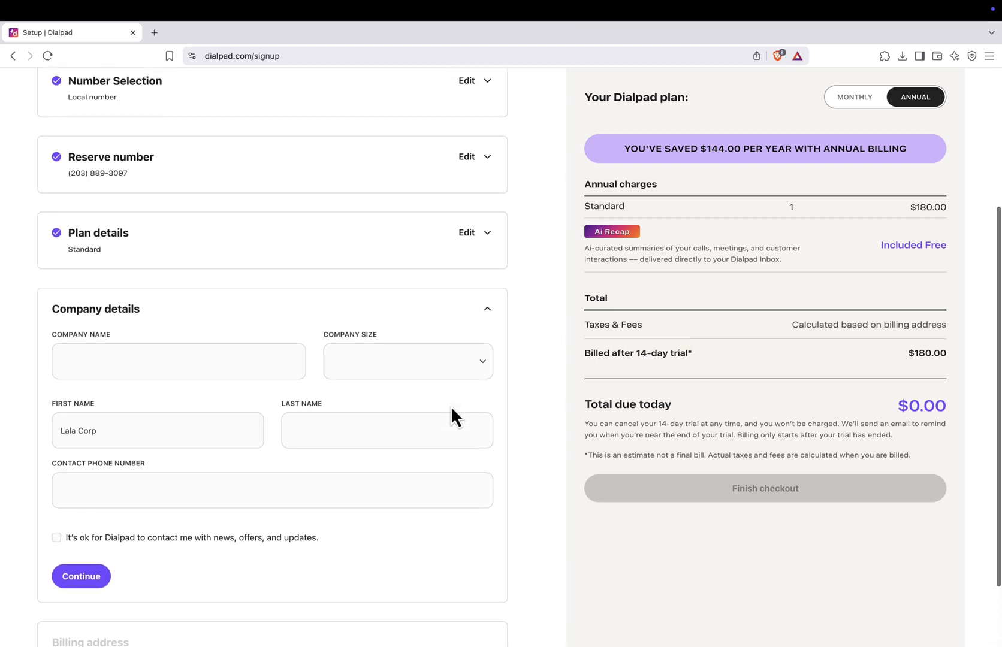
{"action": "scroll", "scroll_direction": "up", "scroll_amount": 3}
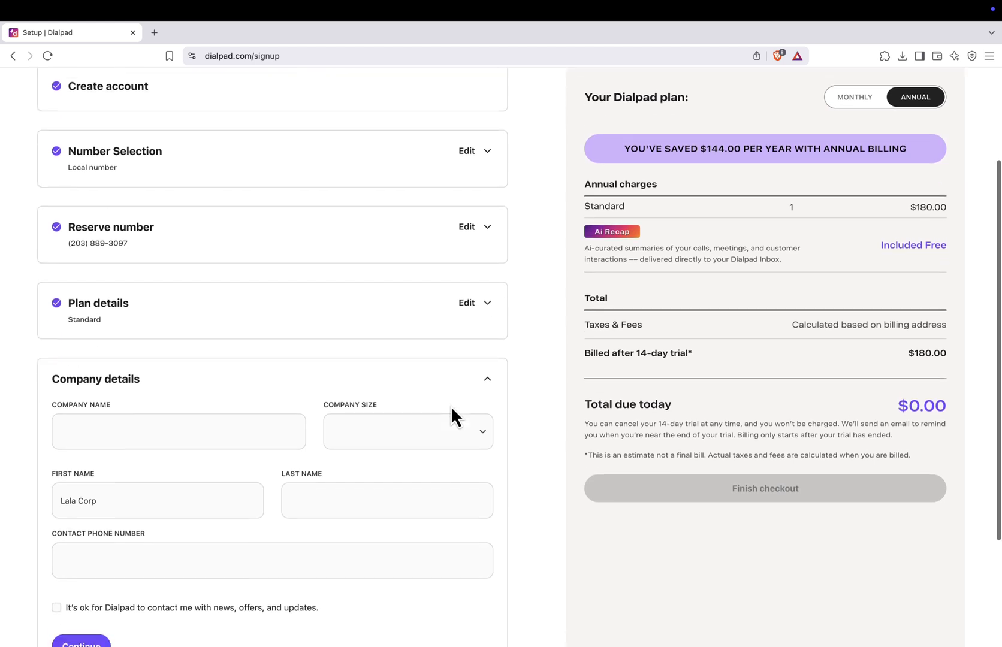
{"action": "scroll", "scroll_direction": "down", "scroll_amount": 3}
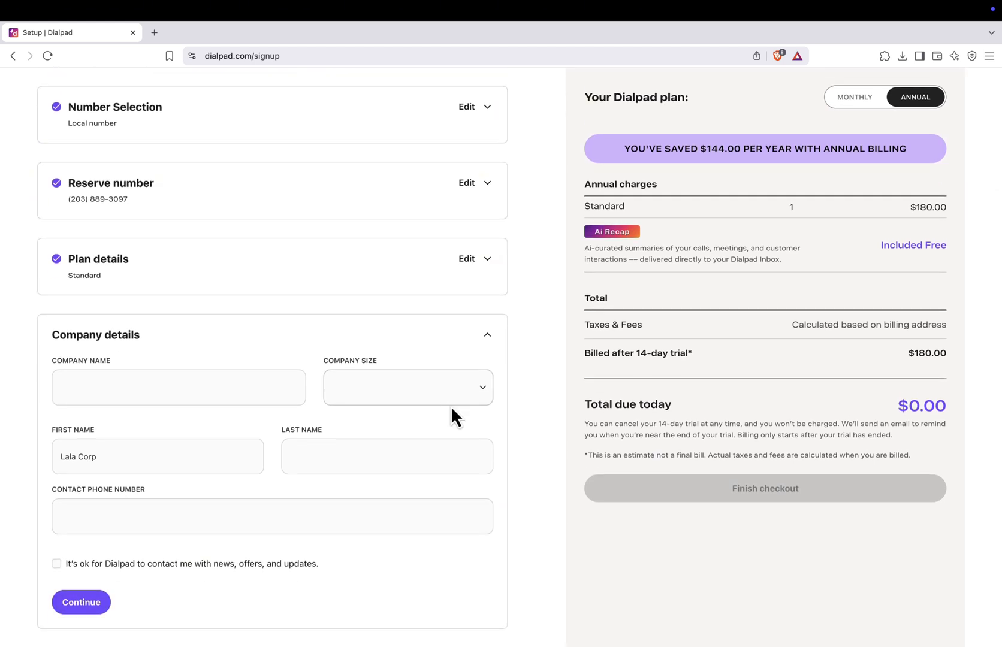